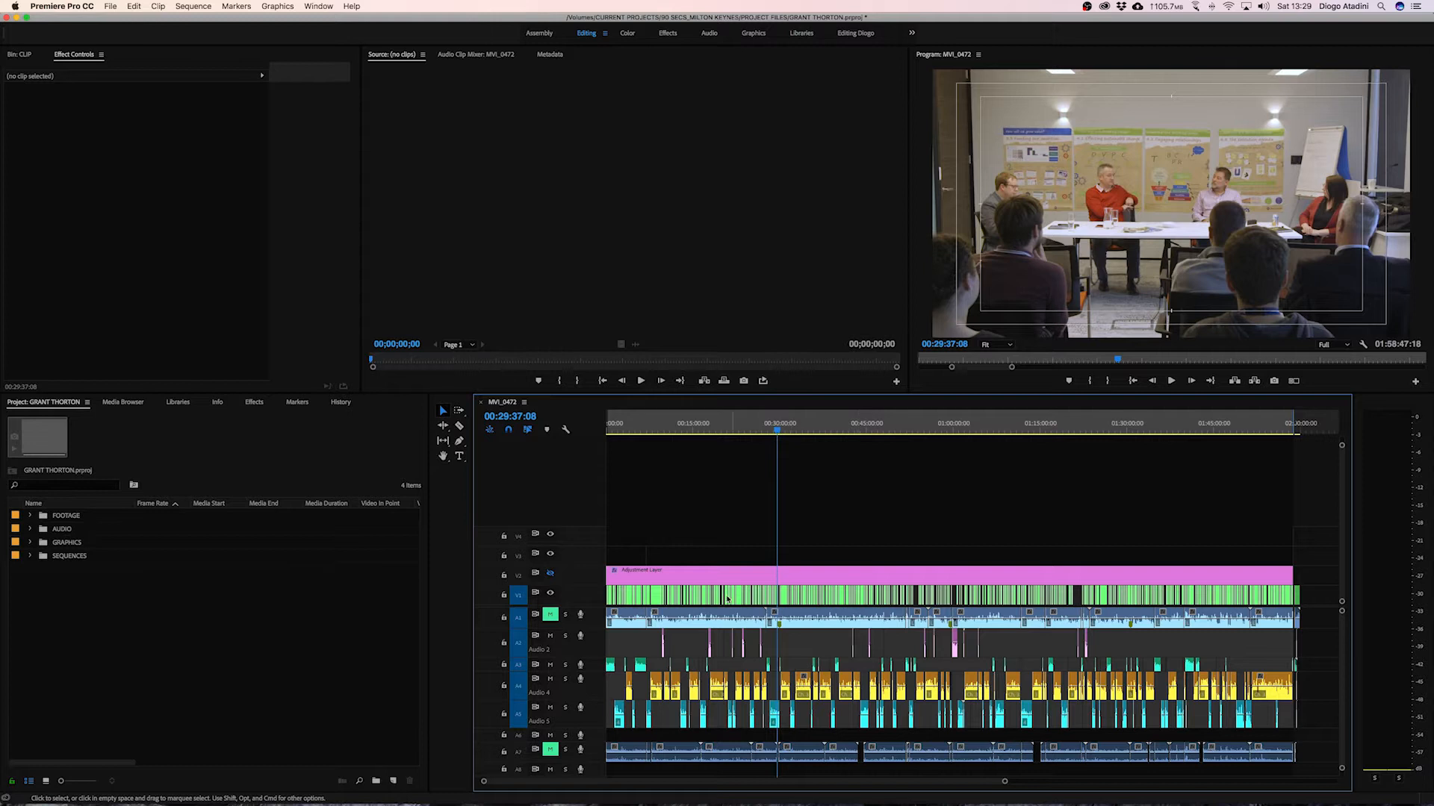
mouse_move(577, 563)
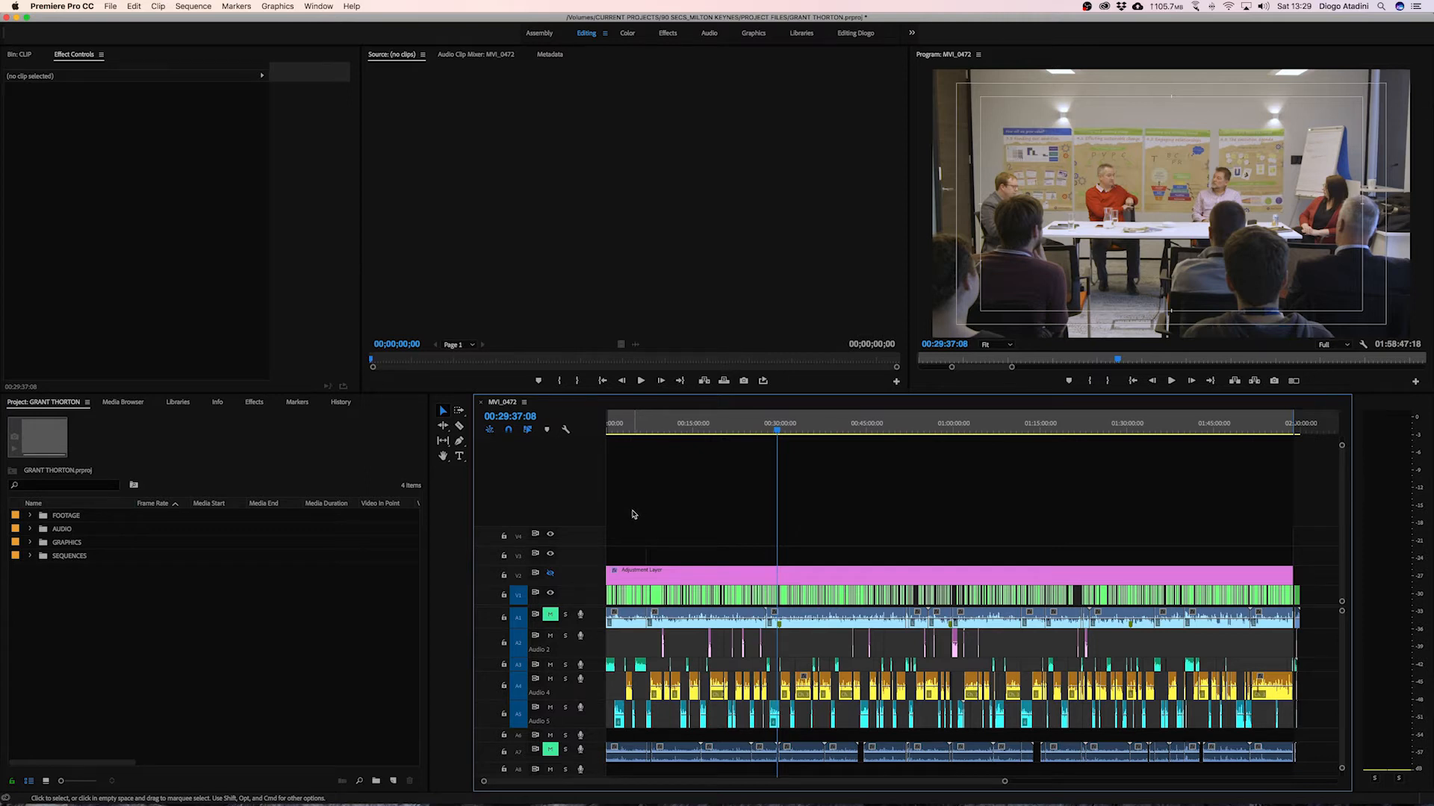
mouse_move(690, 532)
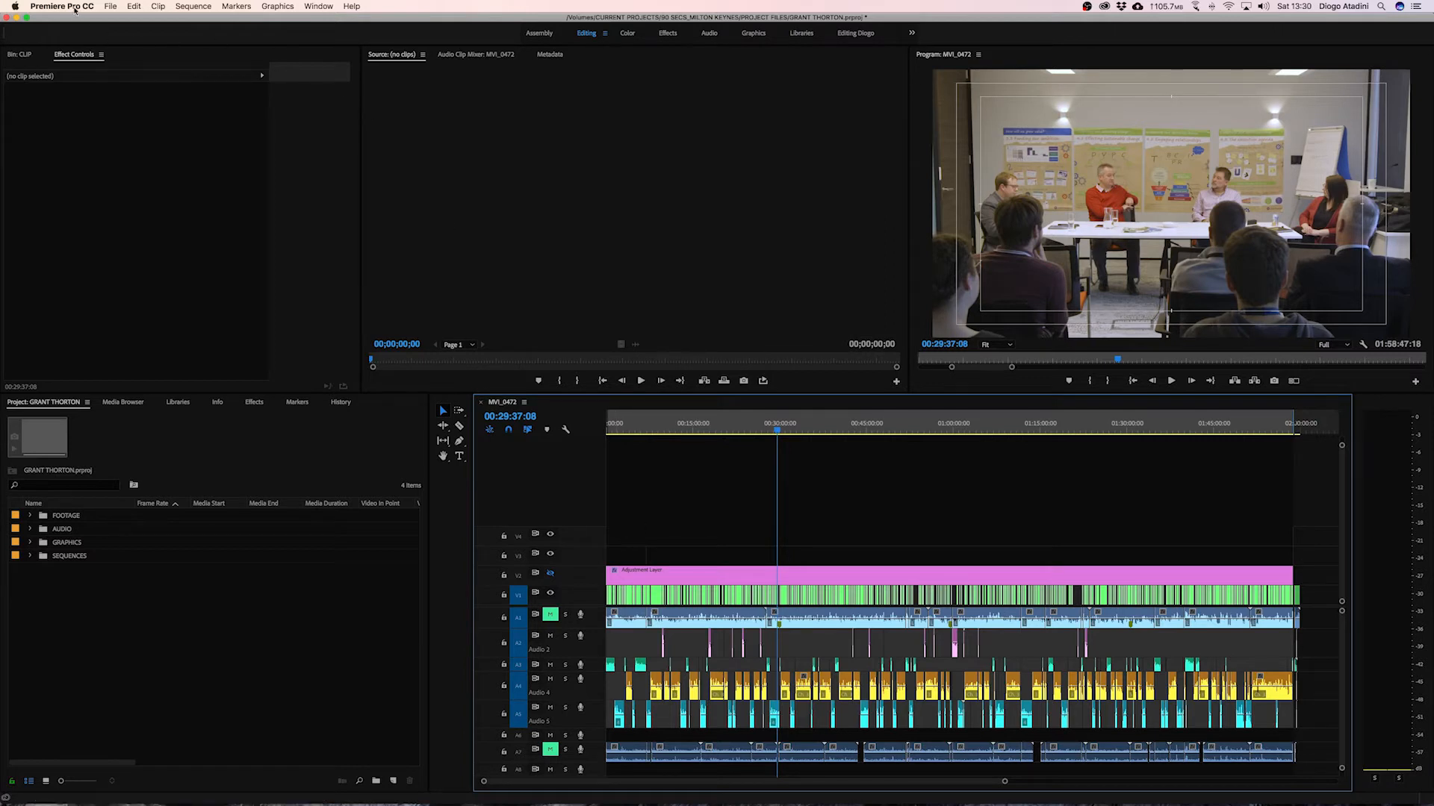
Reach the Auto Save pane via Premiere Pro CC > Preferences > Auto Save.
left_click(62, 6)
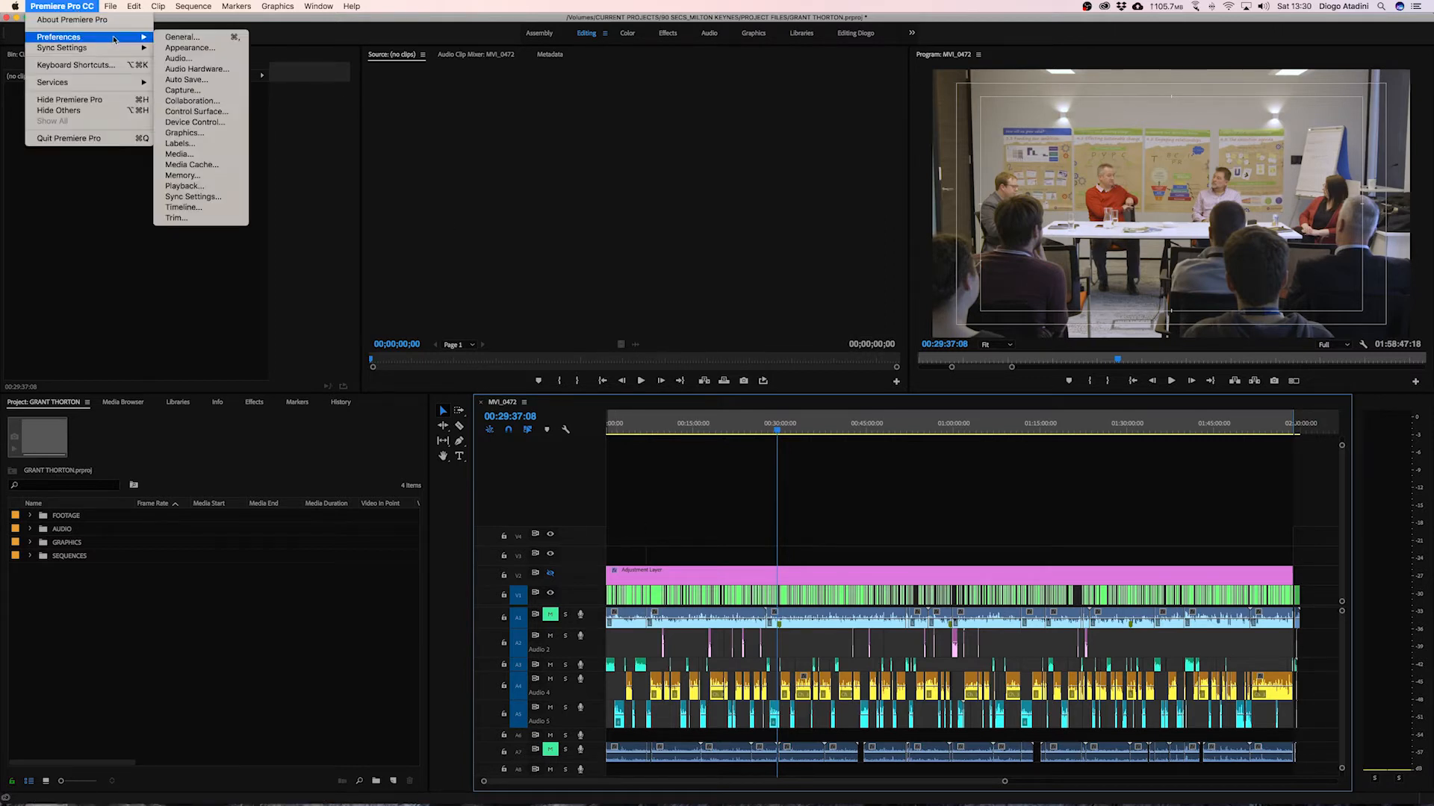
mouse_move(185, 79)
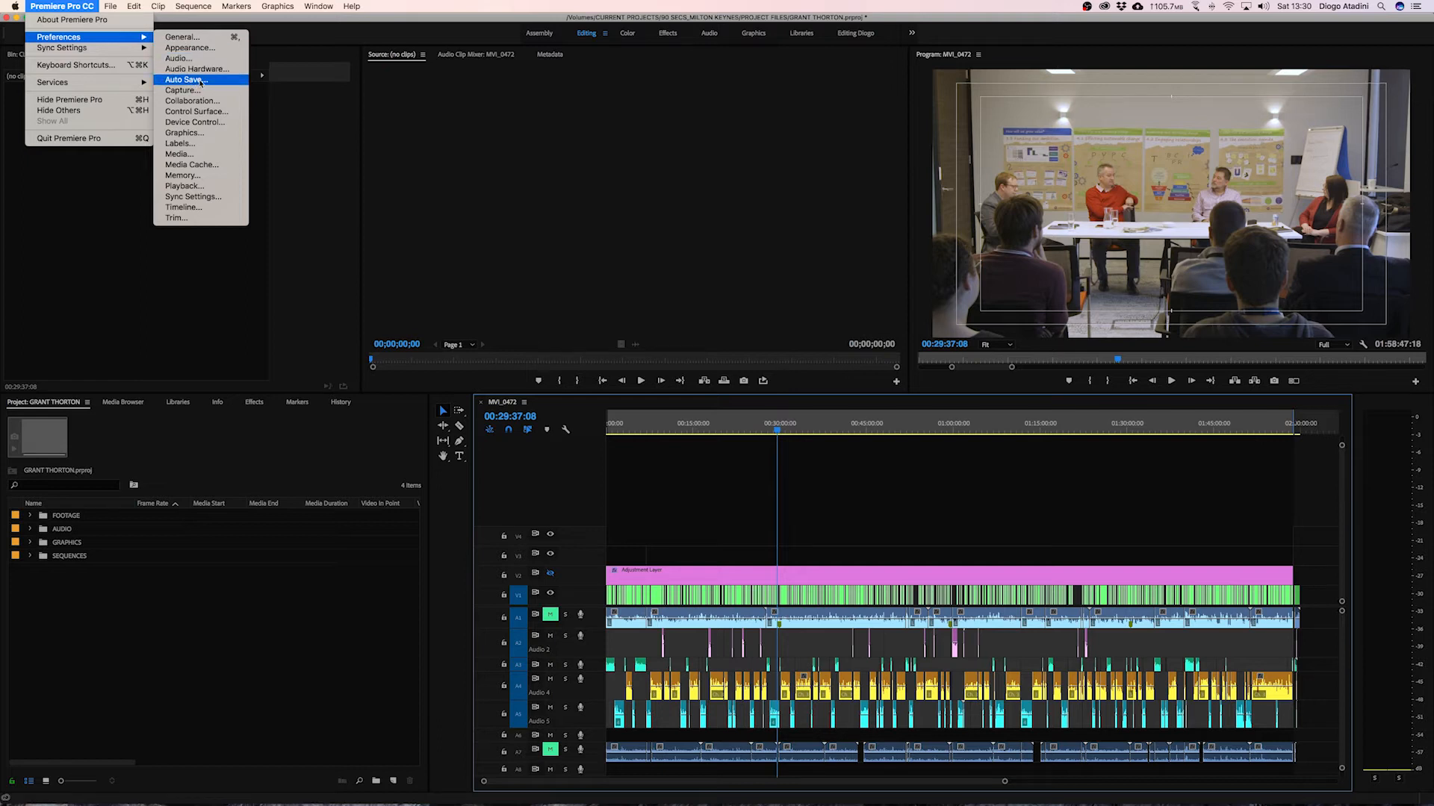
left_click(184, 79)
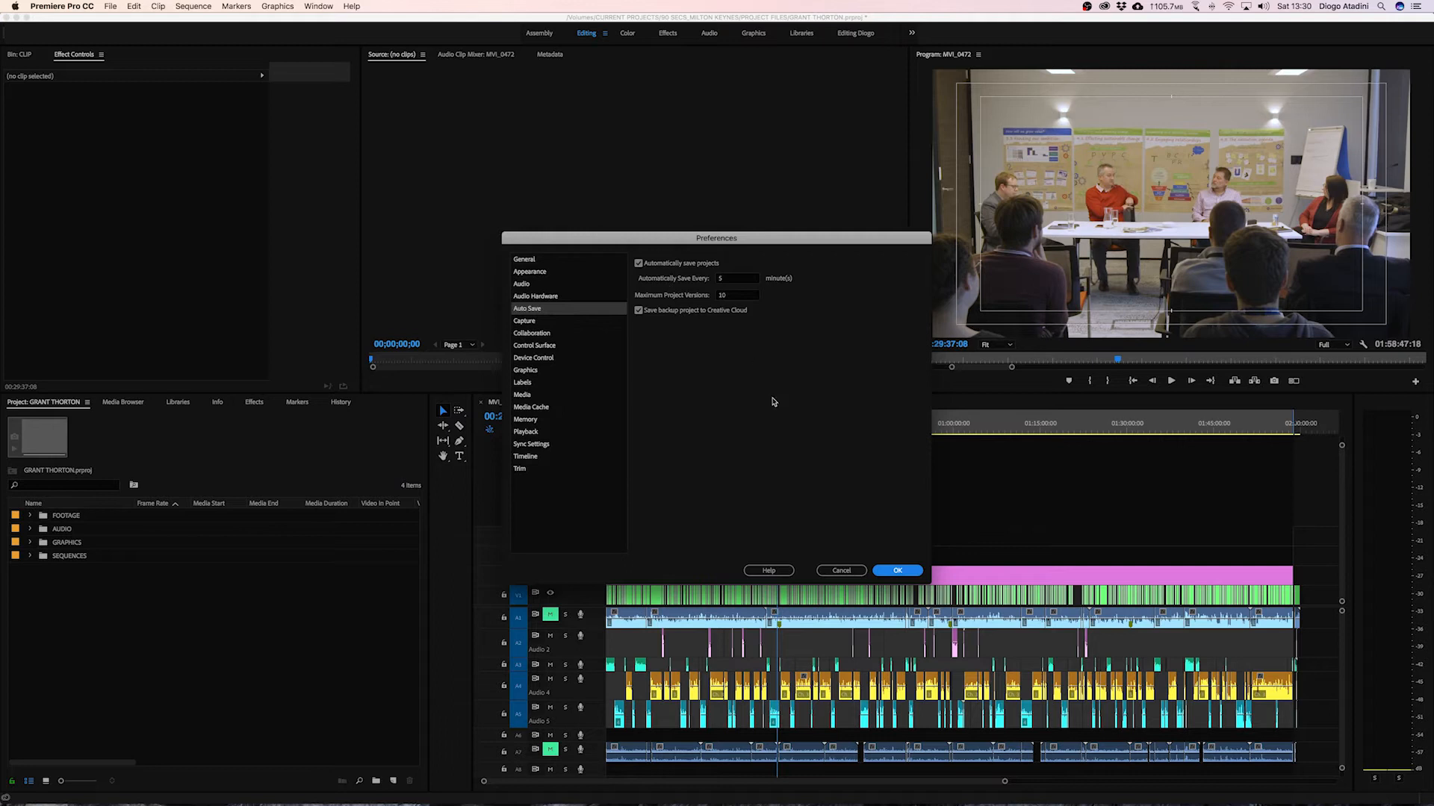
mouse_move(687, 367)
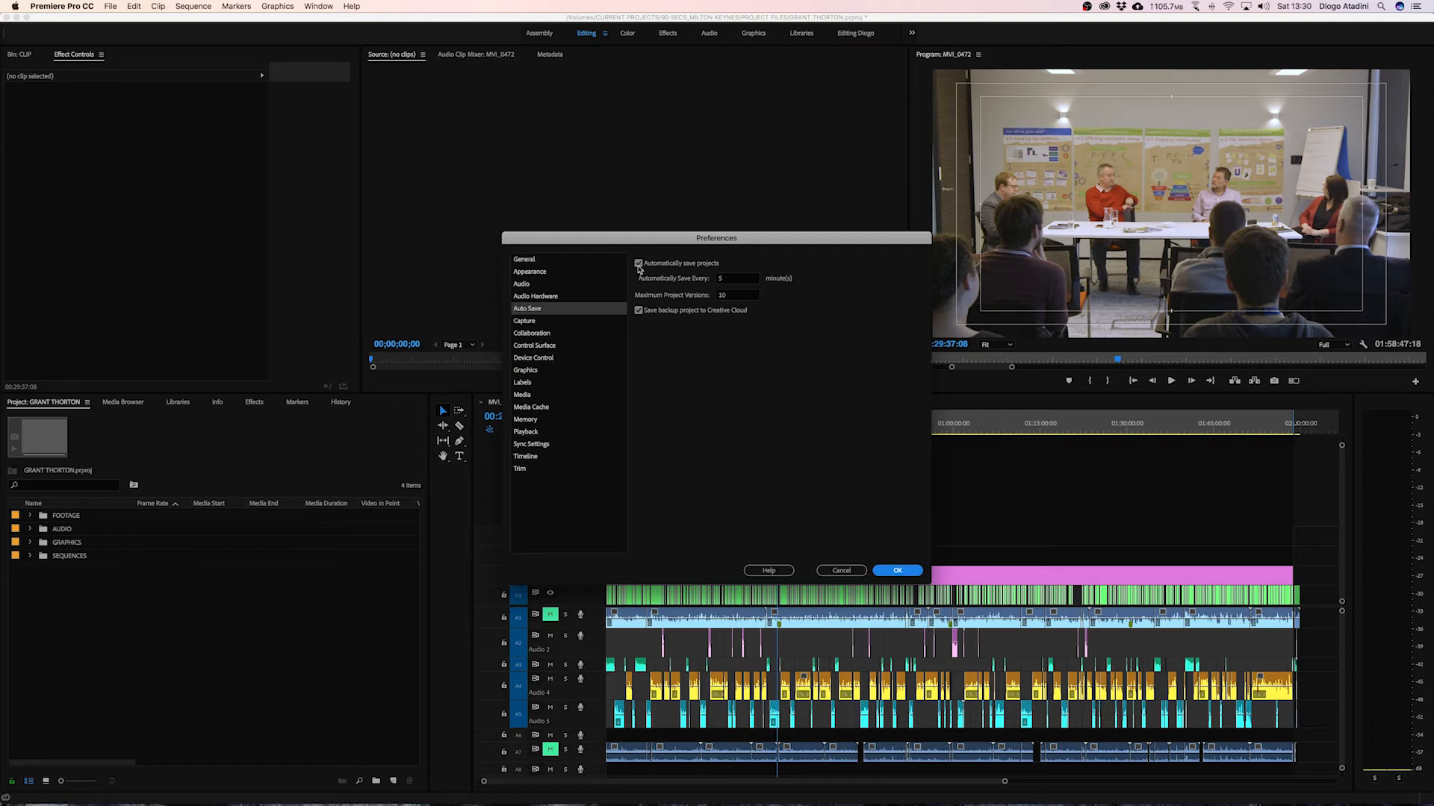
Toggle 'Automatically save projects' off and back on, keeping 5 minutes and 10 versions.
left_click(639, 263)
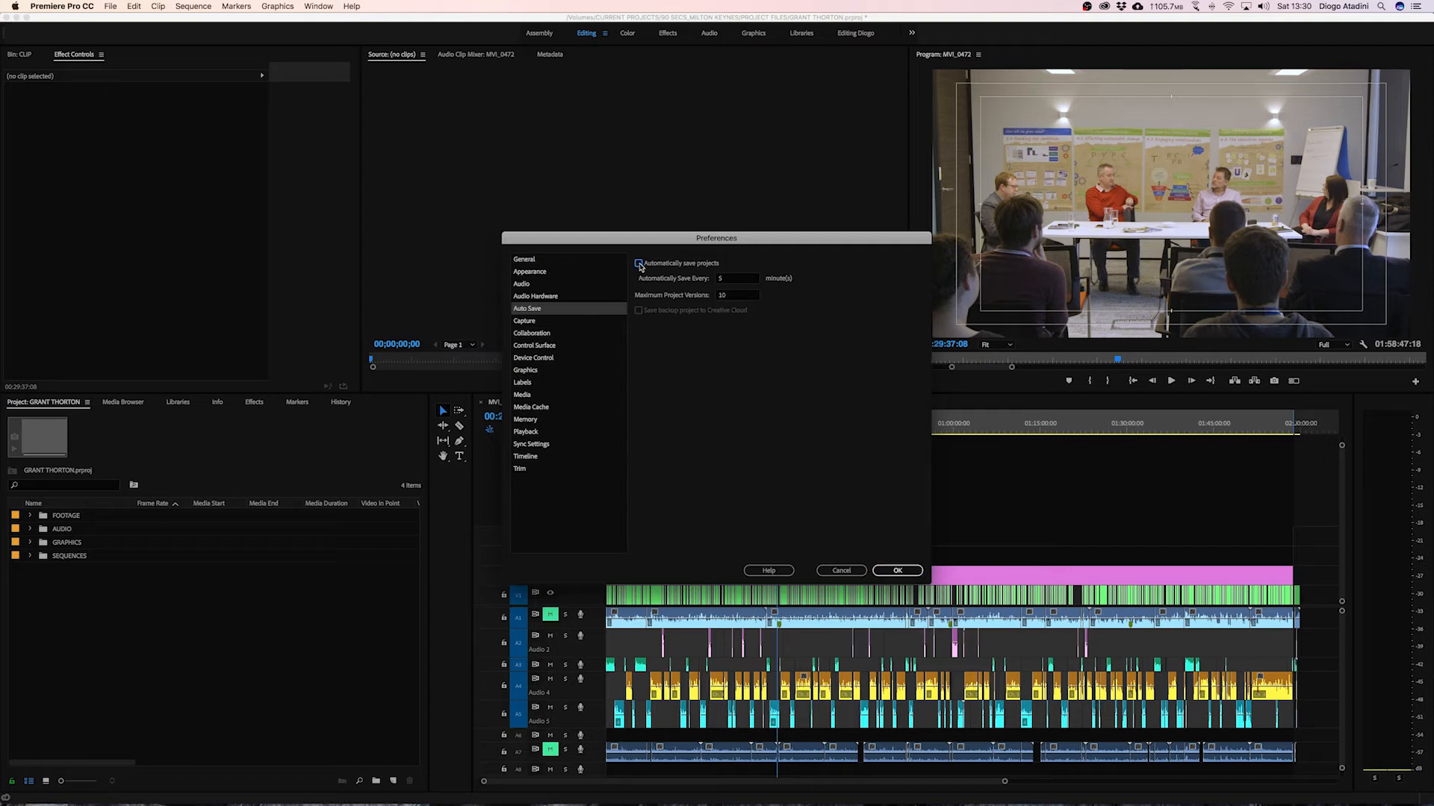
left_click(637, 263)
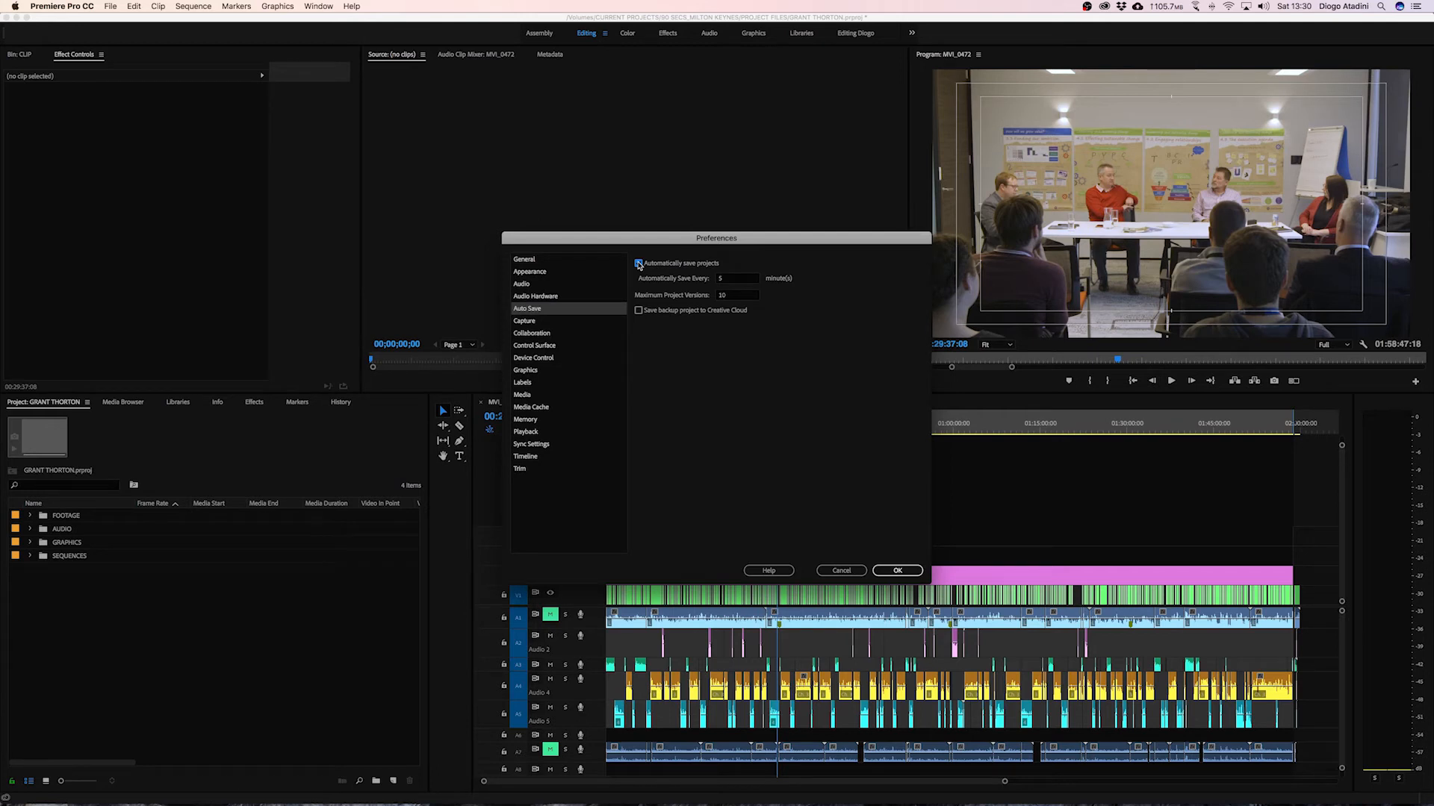
left_click(637, 263)
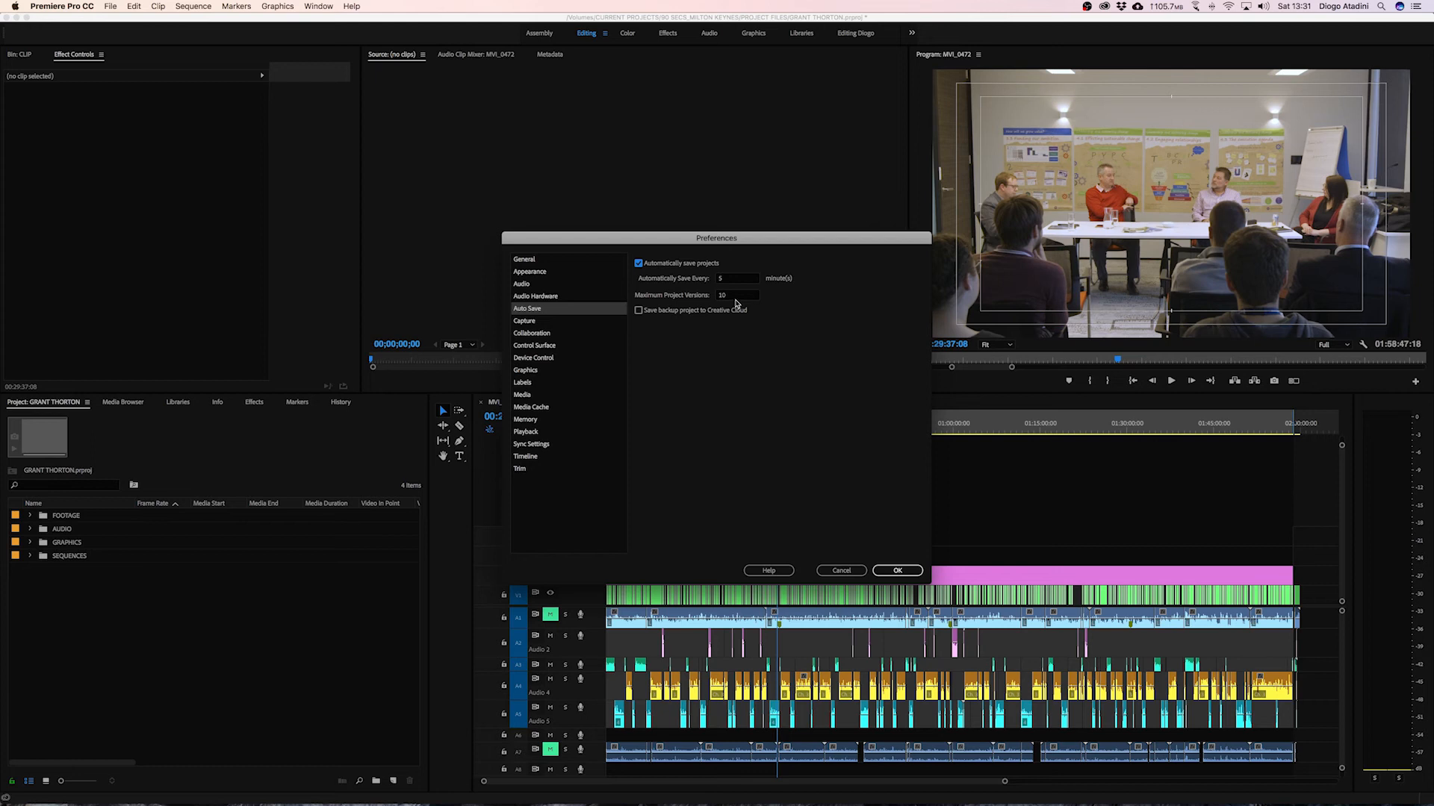
mouse_move(736, 305)
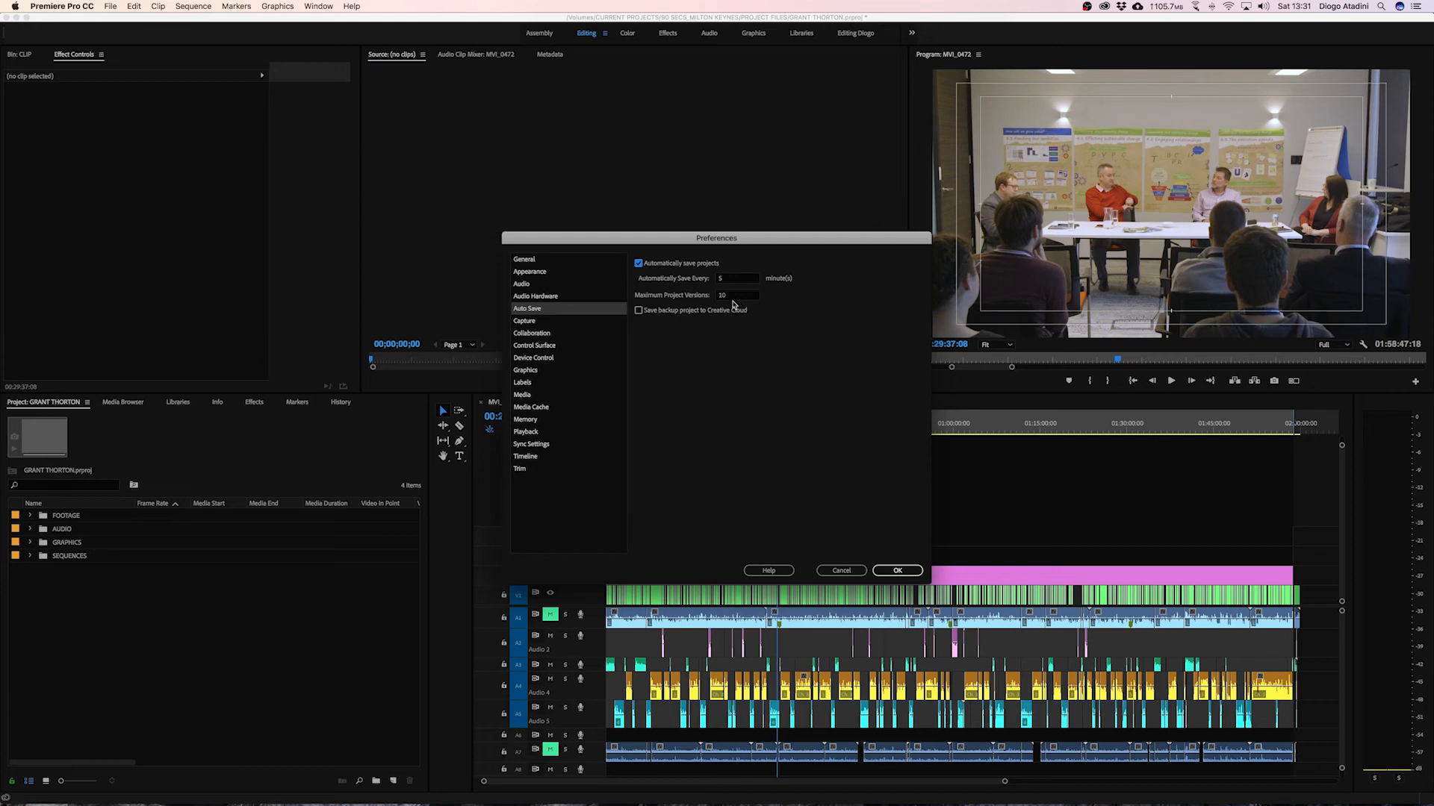
mouse_move(718, 320)
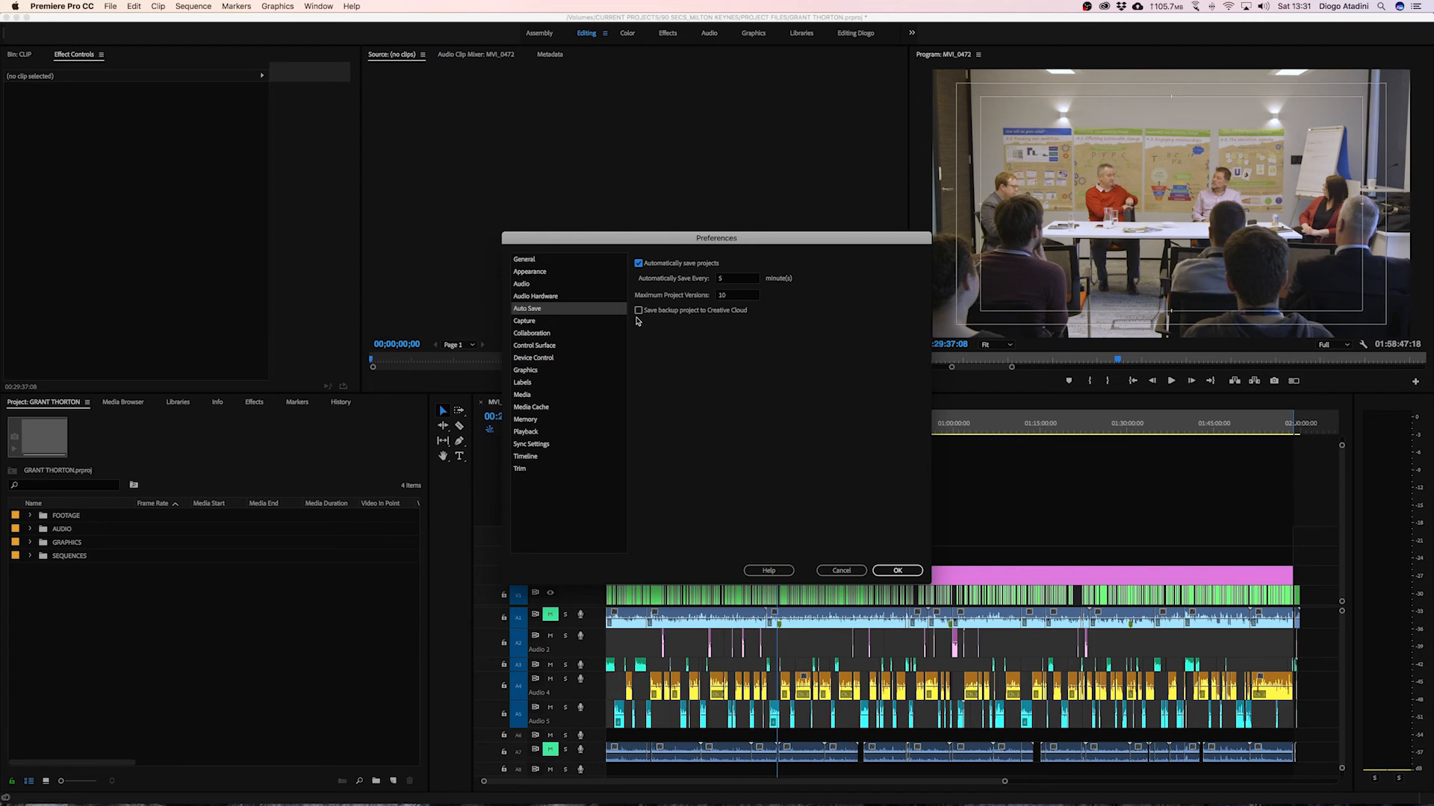
Enable 'Save backup project to Creative Cloud' and confirm the preferences with OK.
left_click(638, 310)
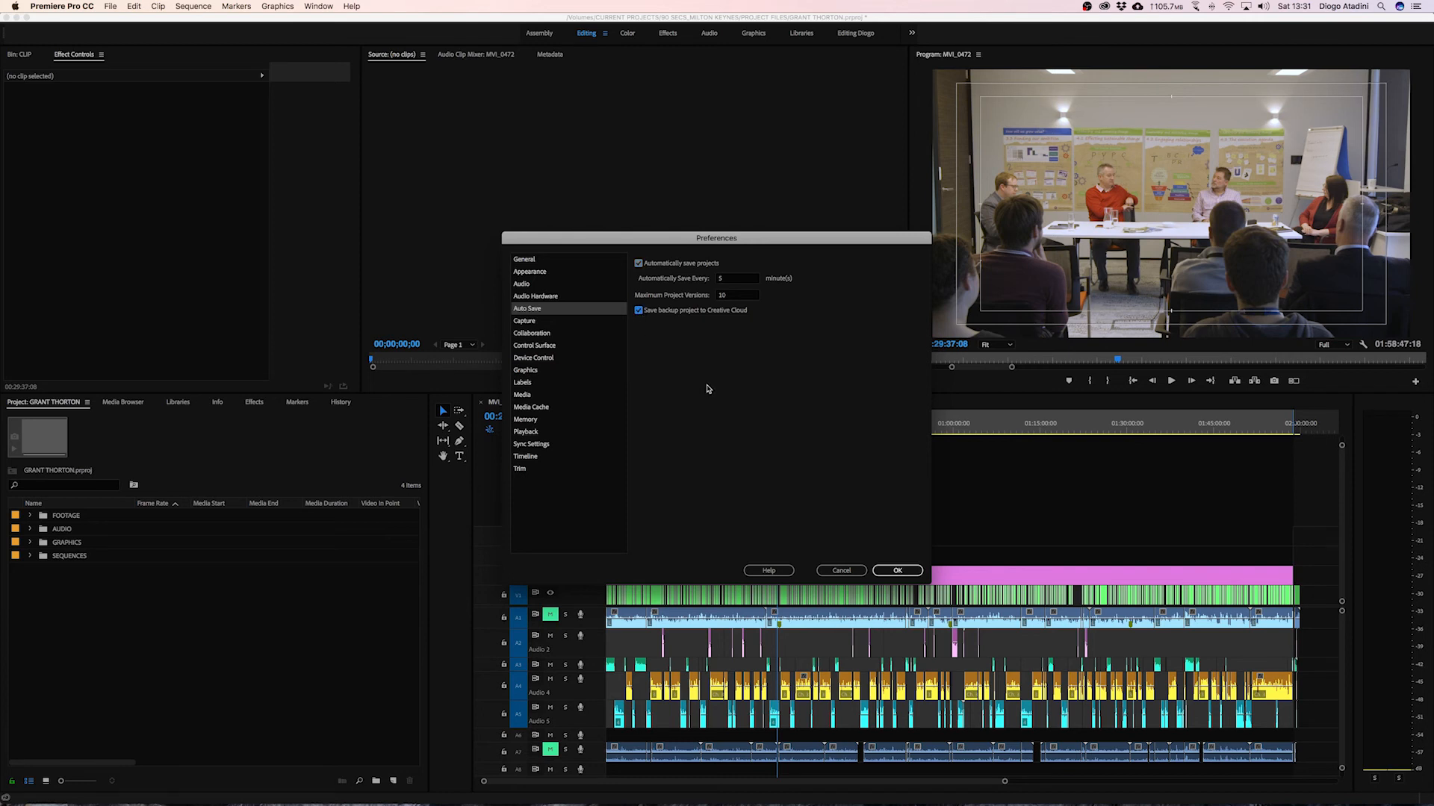
mouse_move(687, 344)
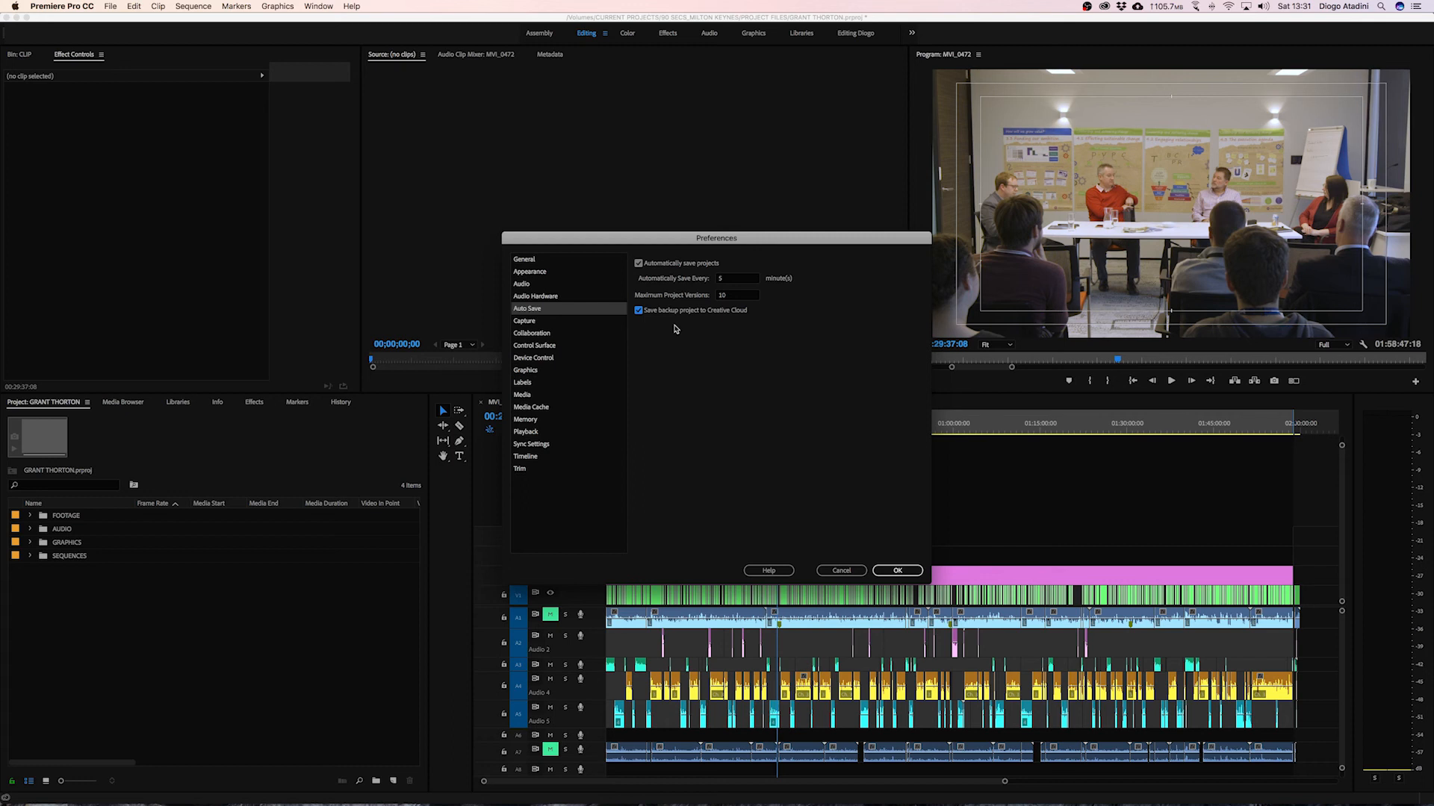
mouse_move(687, 320)
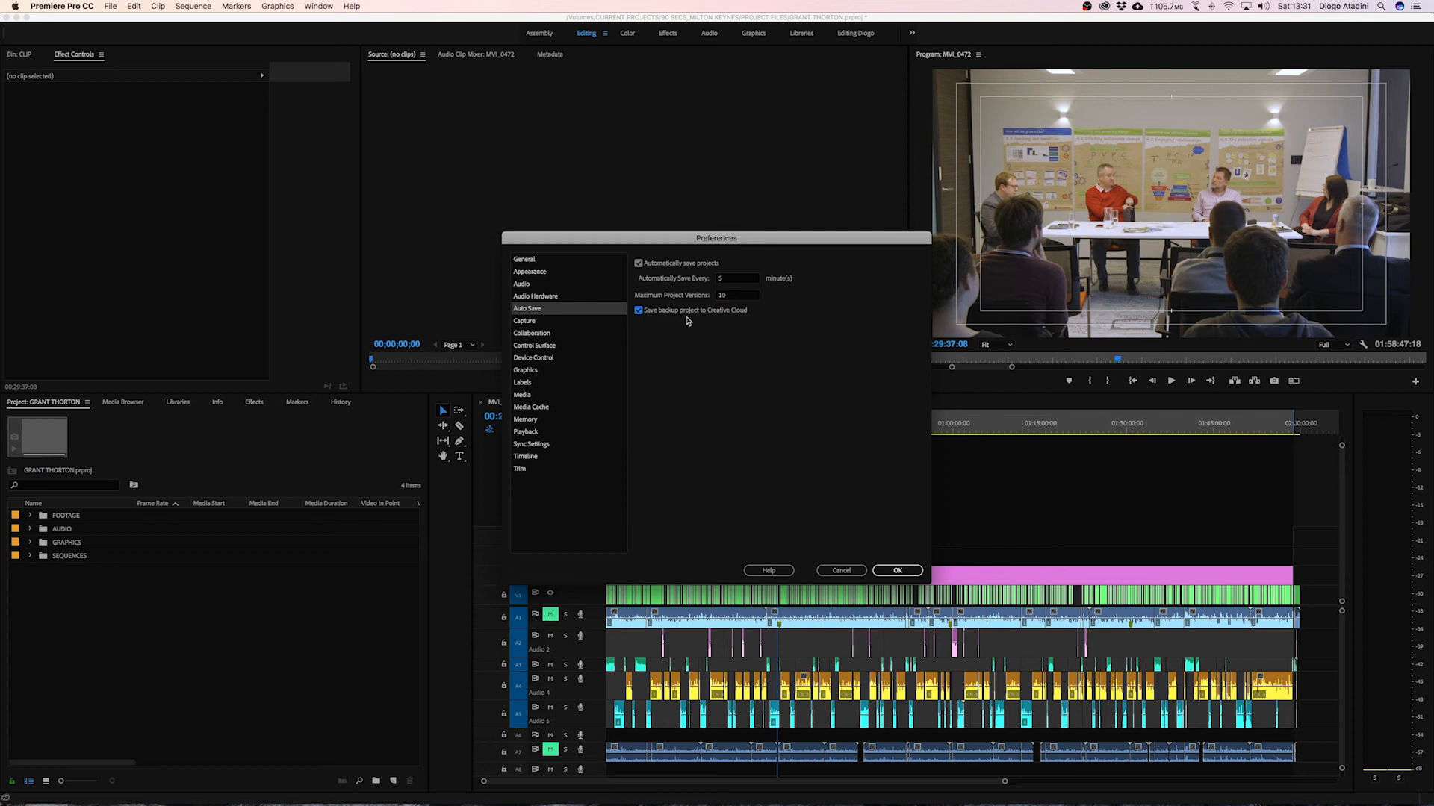
mouse_move(739, 327)
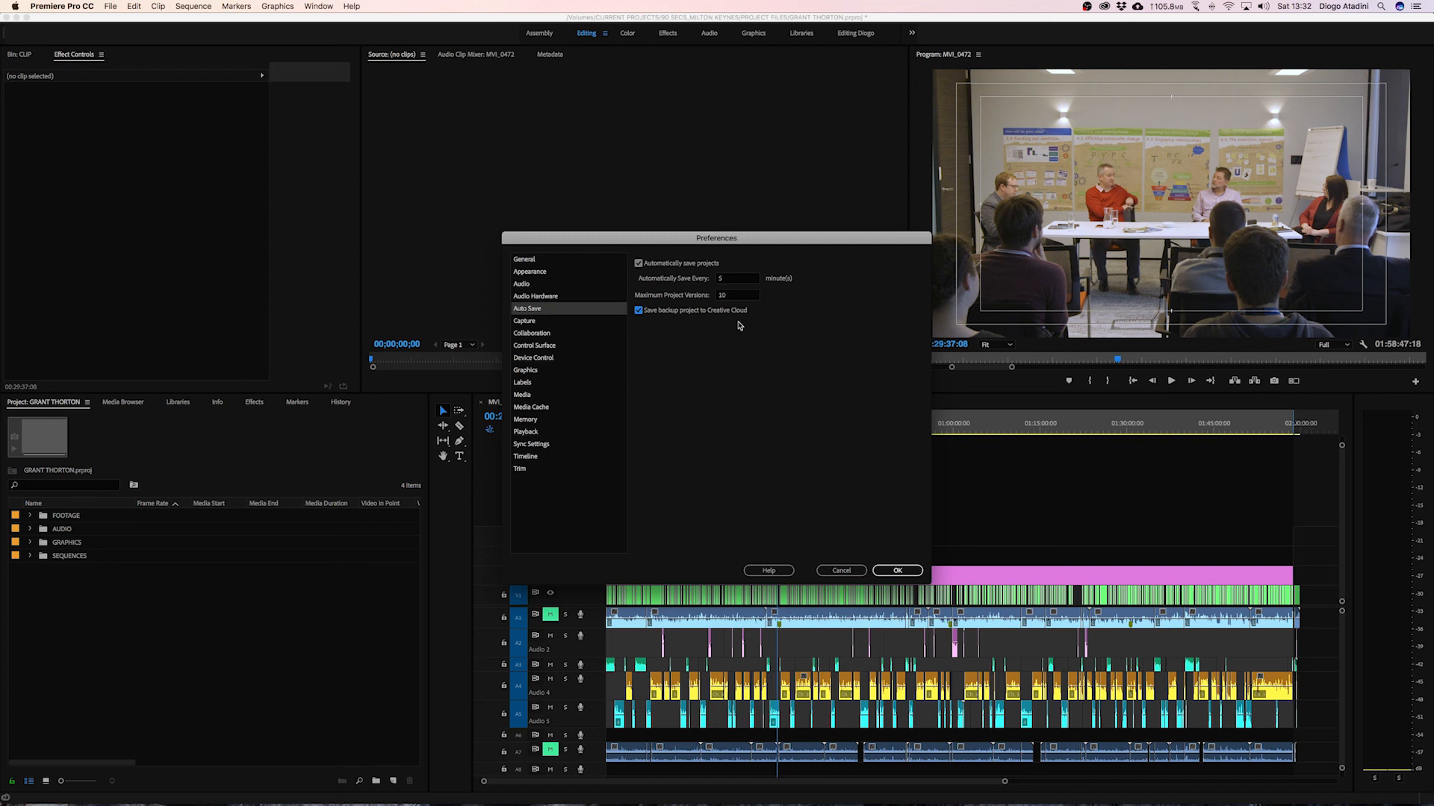
mouse_move(743, 339)
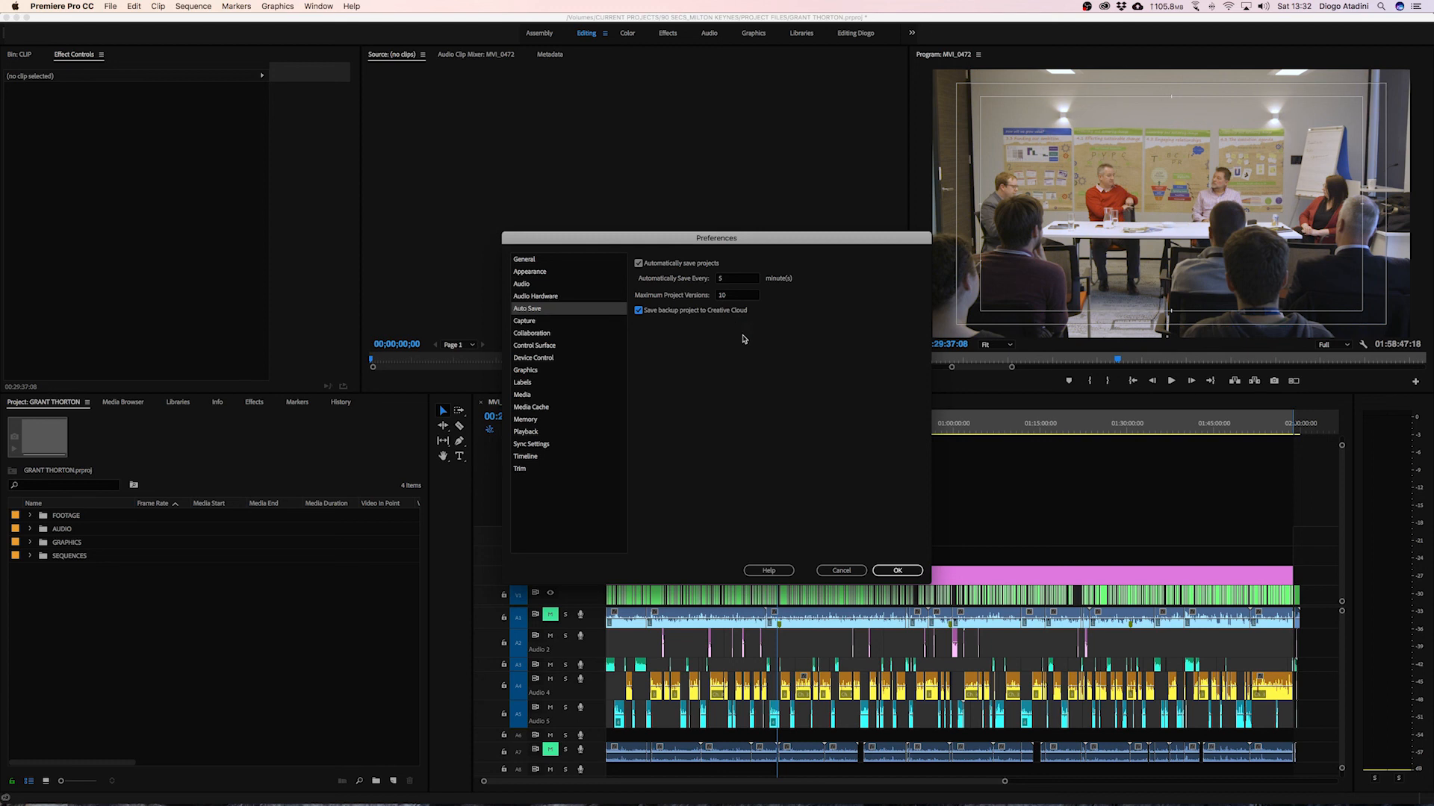
left_click(896, 569)
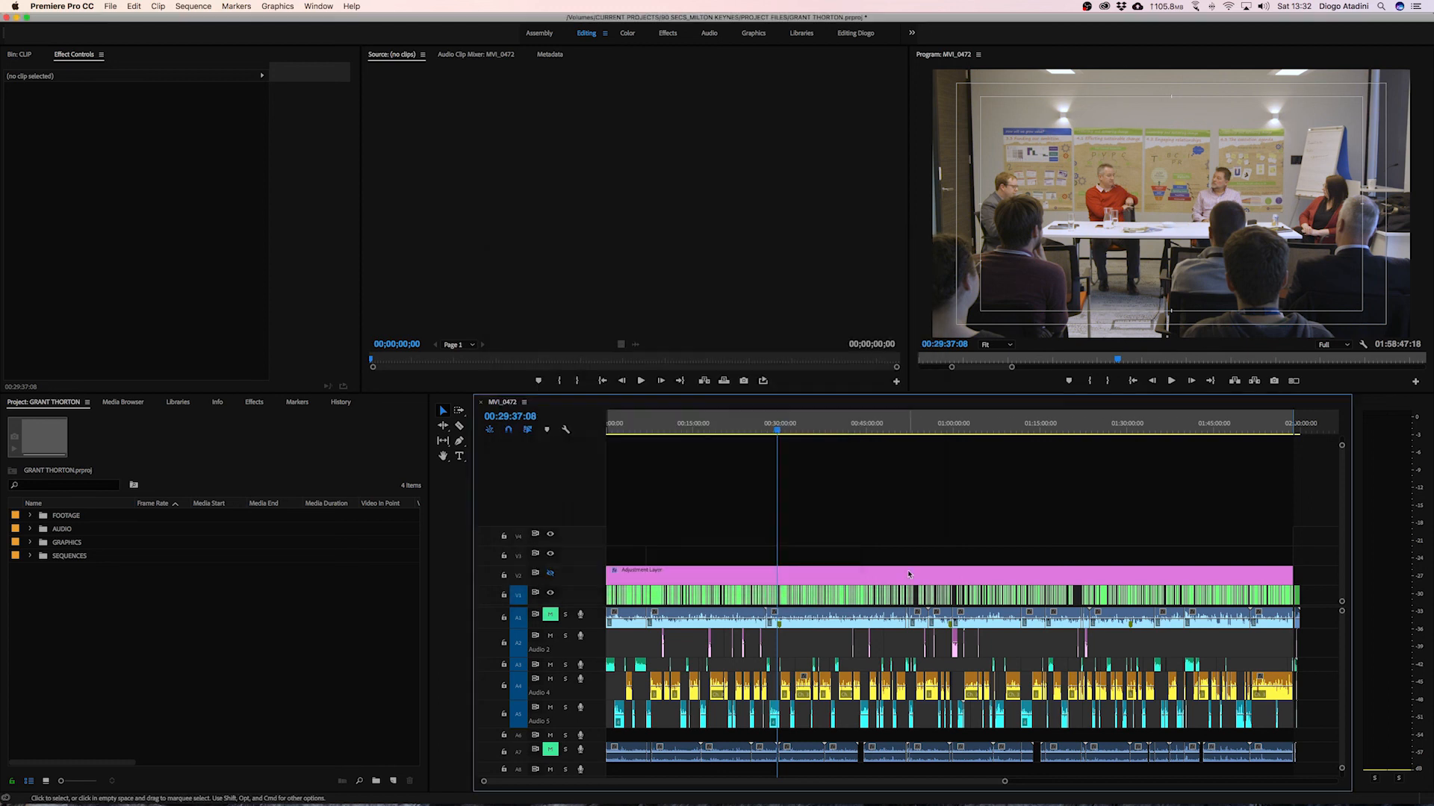